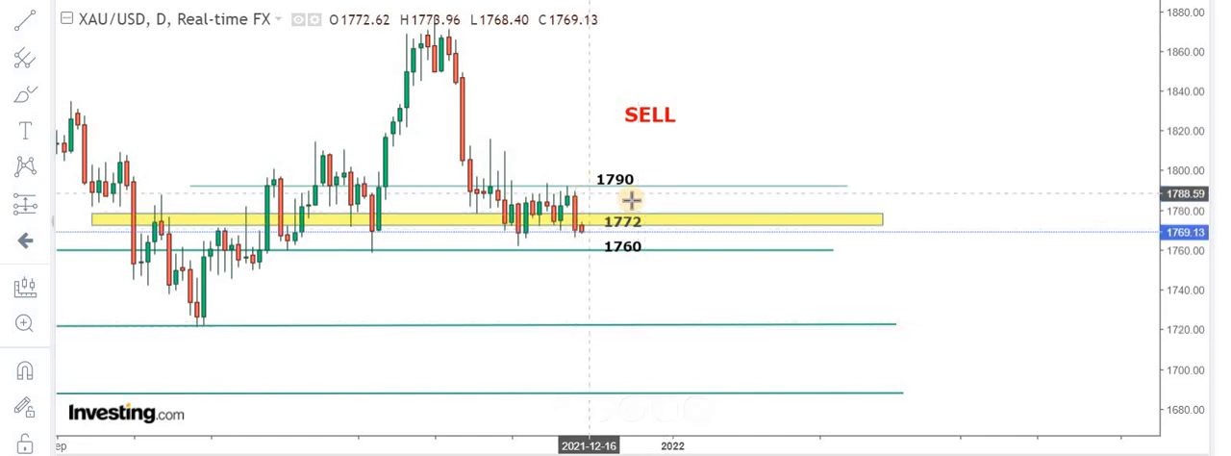
mouse_move(498, 116)
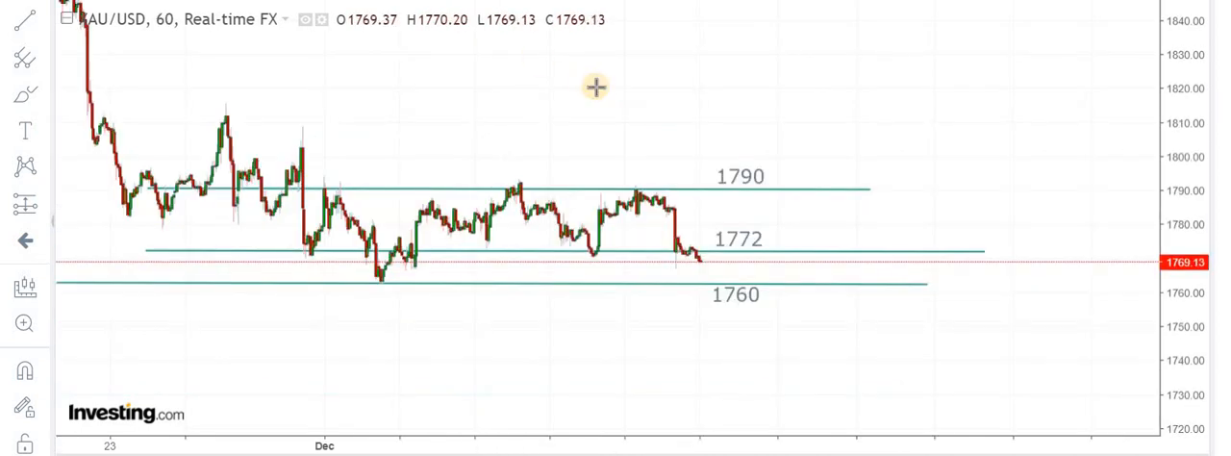
mouse_move(759, 265)
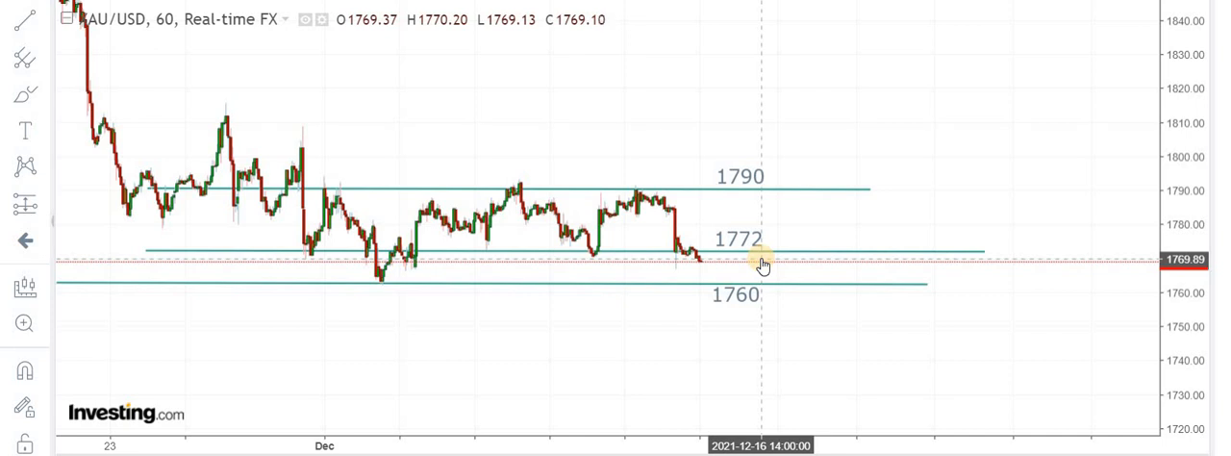
mouse_move(715, 270)
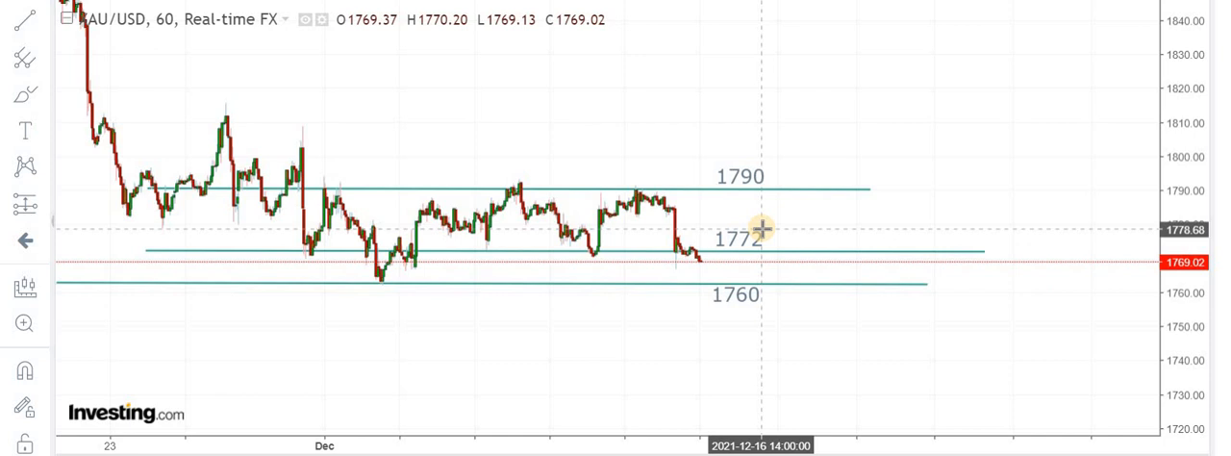
mouse_move(746, 211)
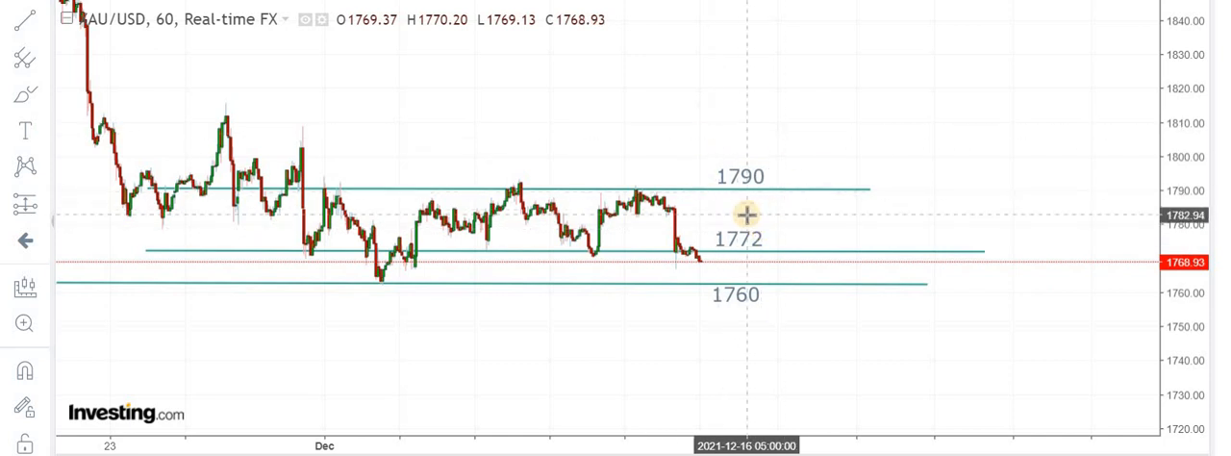
mouse_move(373, 92)
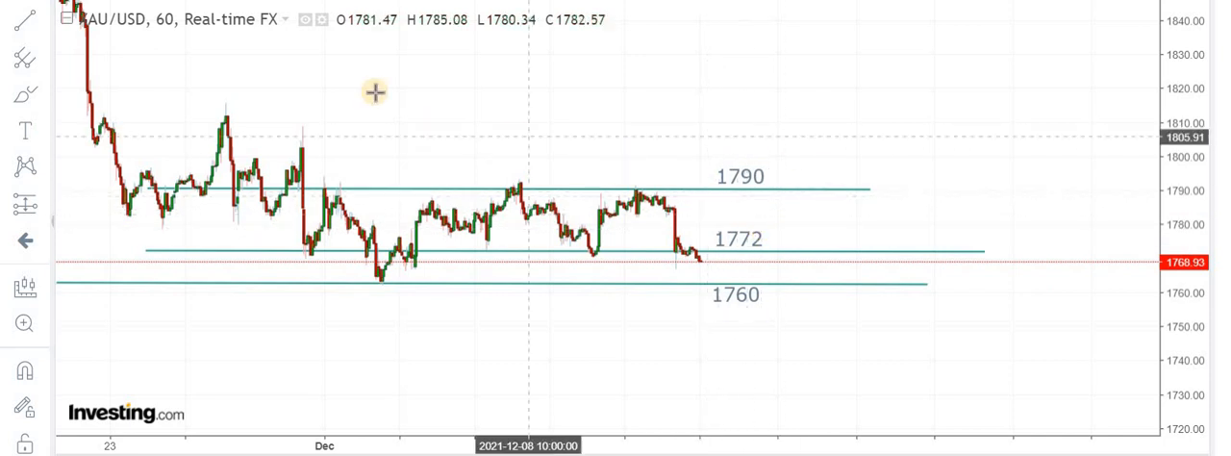